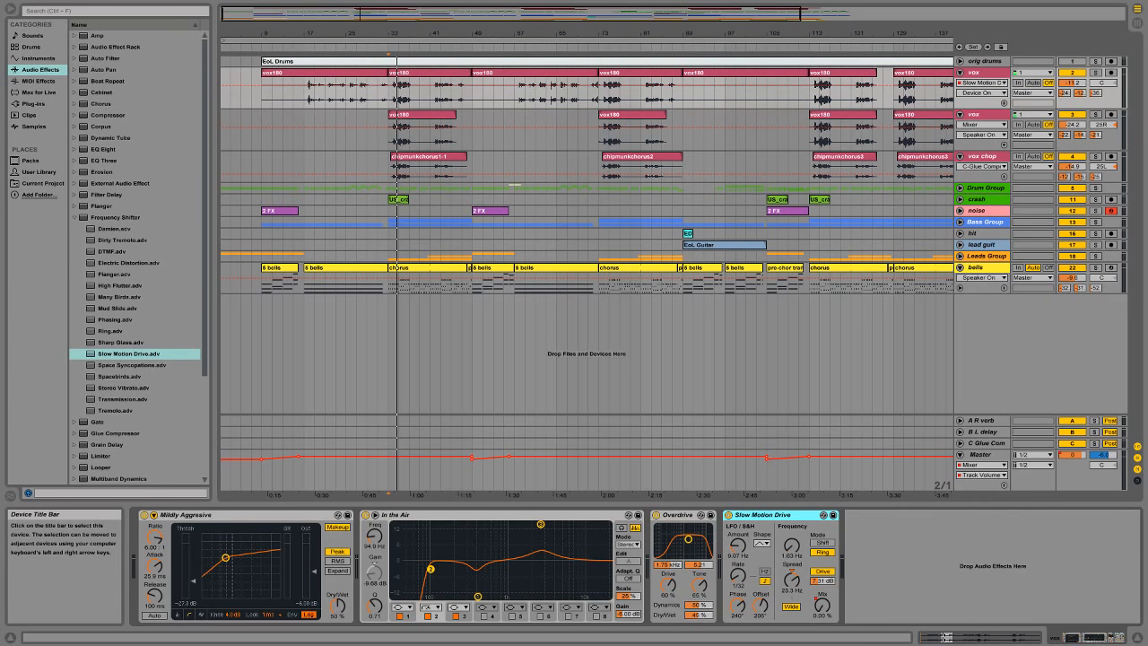
# Switch to another track's device chain and choose the parameter its lane displays
pyautogui.click(387, 147)
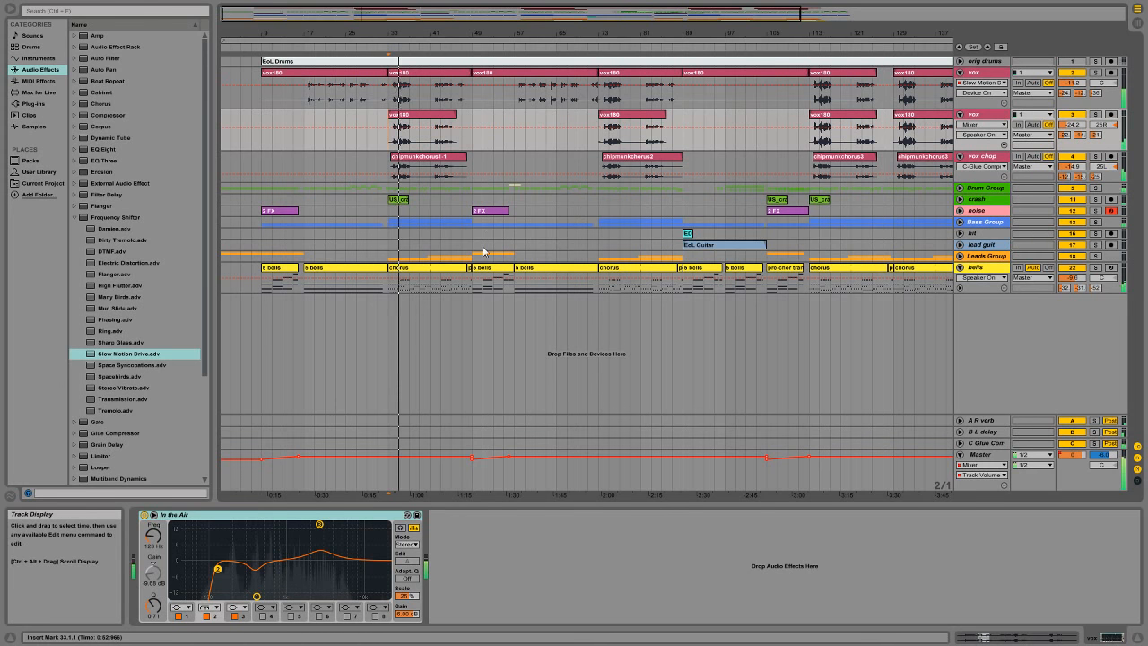
pyautogui.click(983, 126)
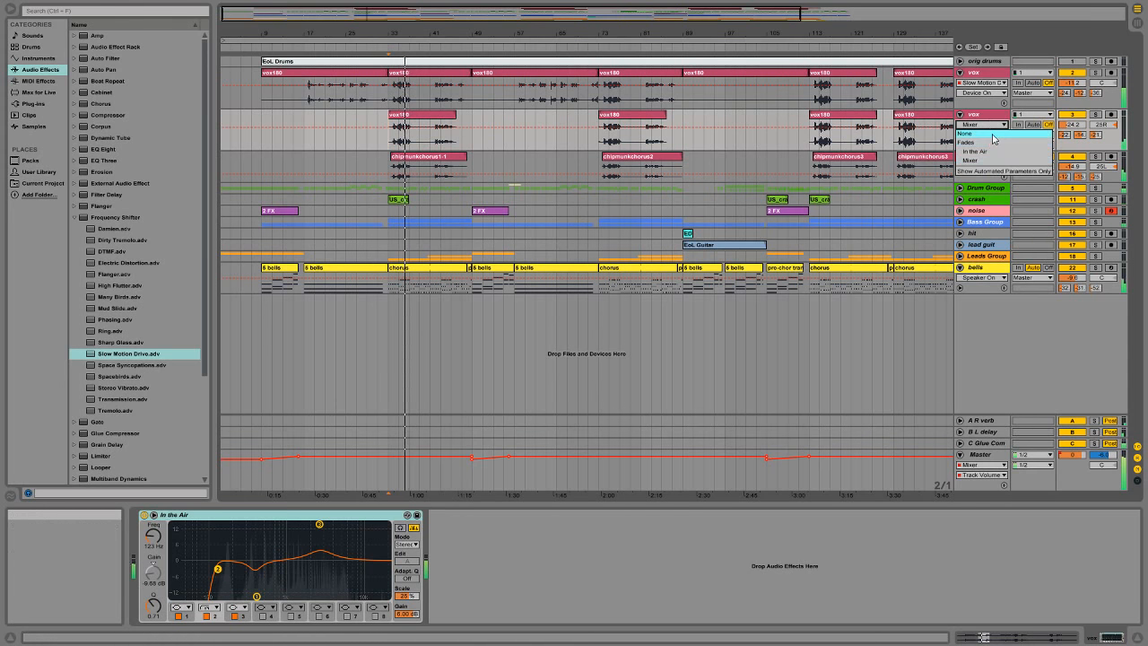
pyautogui.click(965, 133)
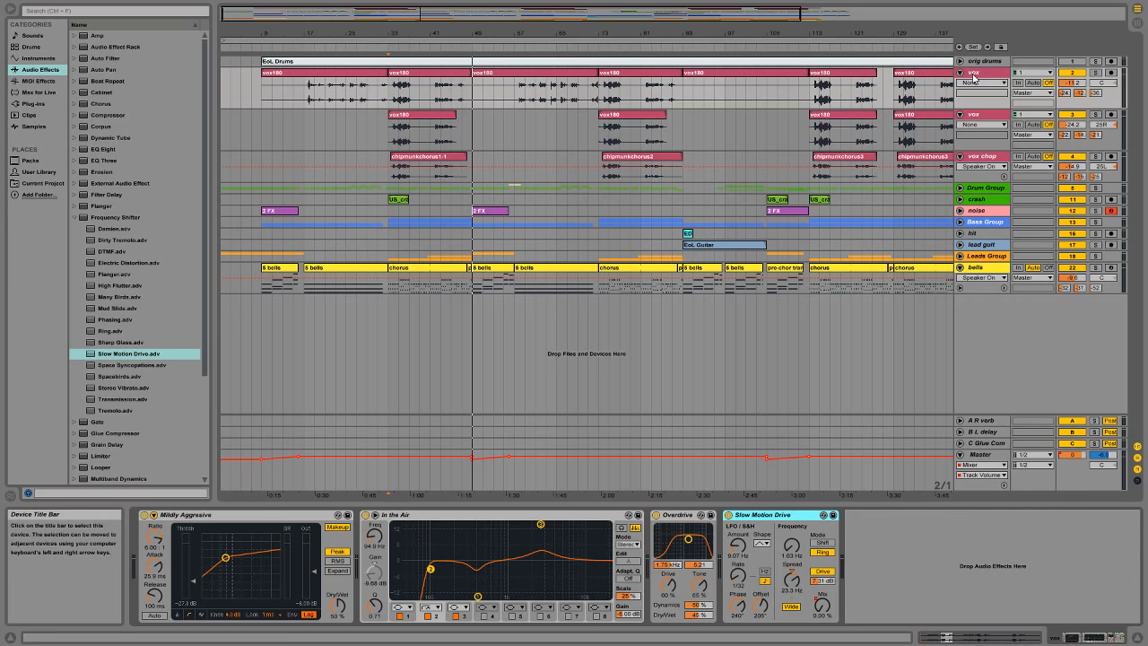
pyautogui.click(560, 73)
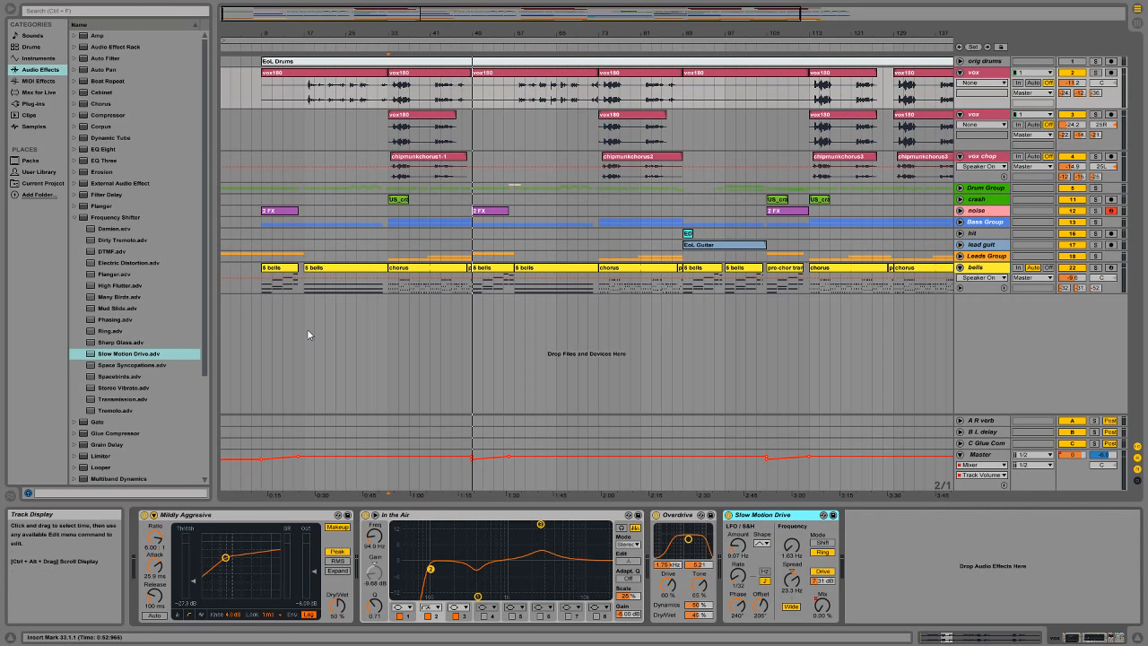
pyautogui.moveTo(718, 545)
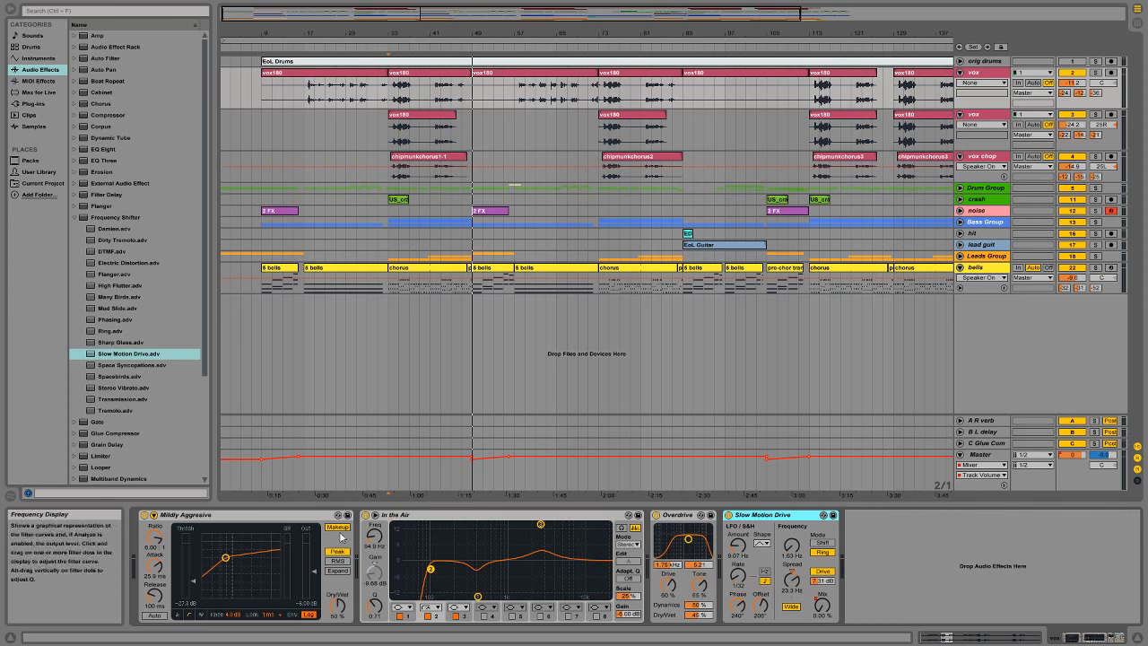
pyautogui.moveTo(226, 528)
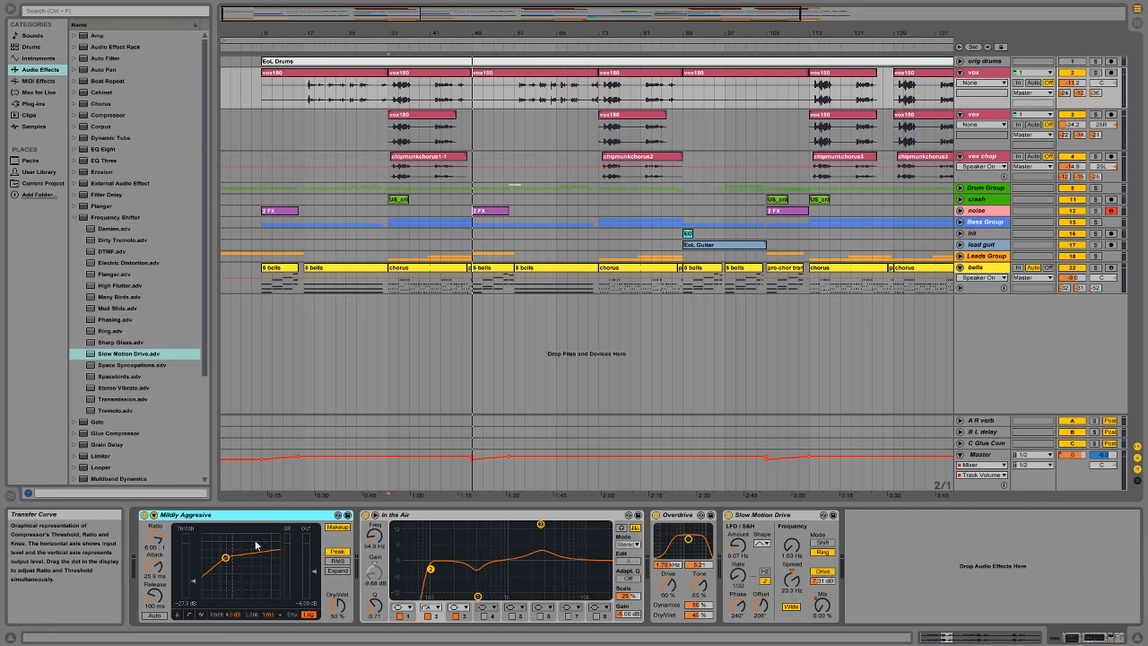
pyautogui.moveTo(305, 513)
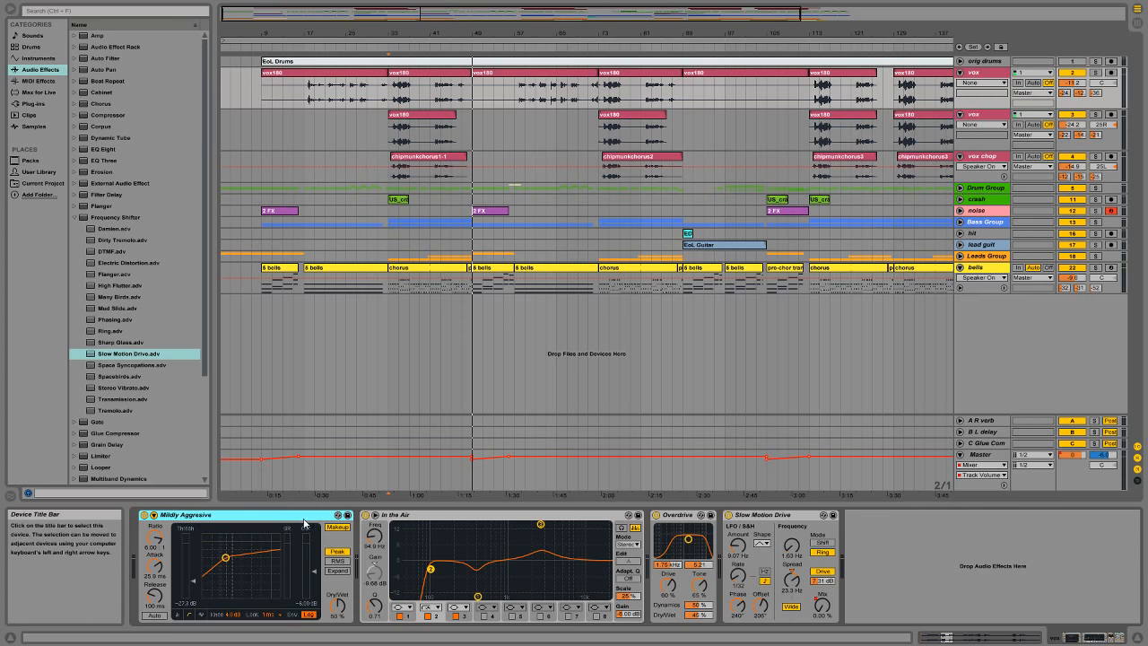
pyautogui.moveTo(267, 523)
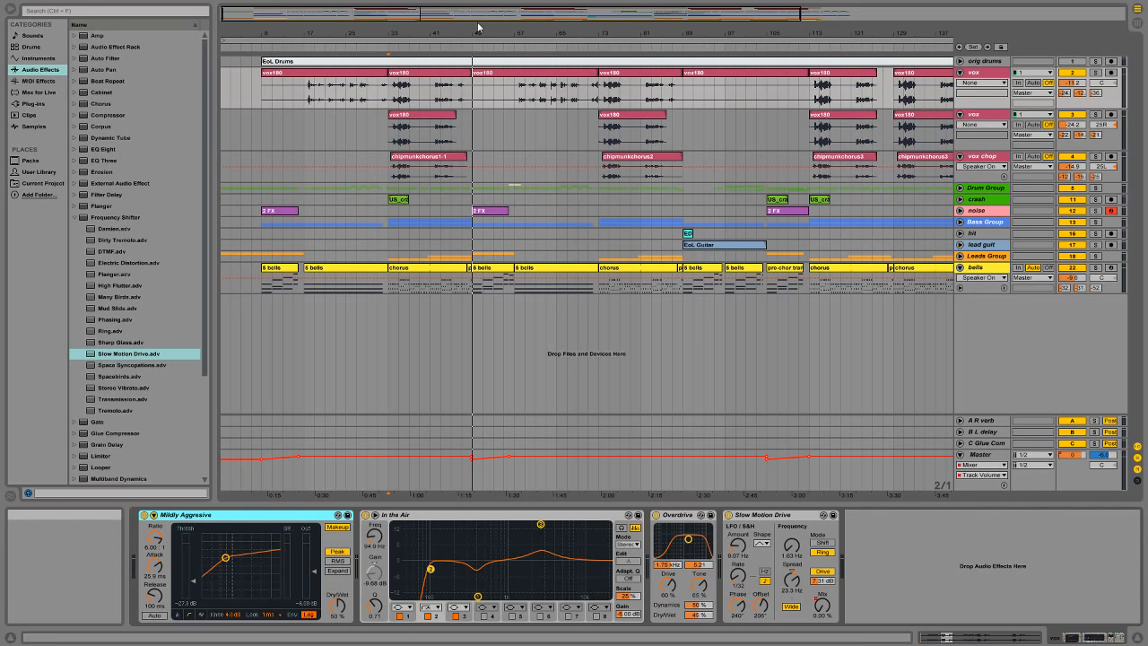
pyautogui.moveTo(421, 521)
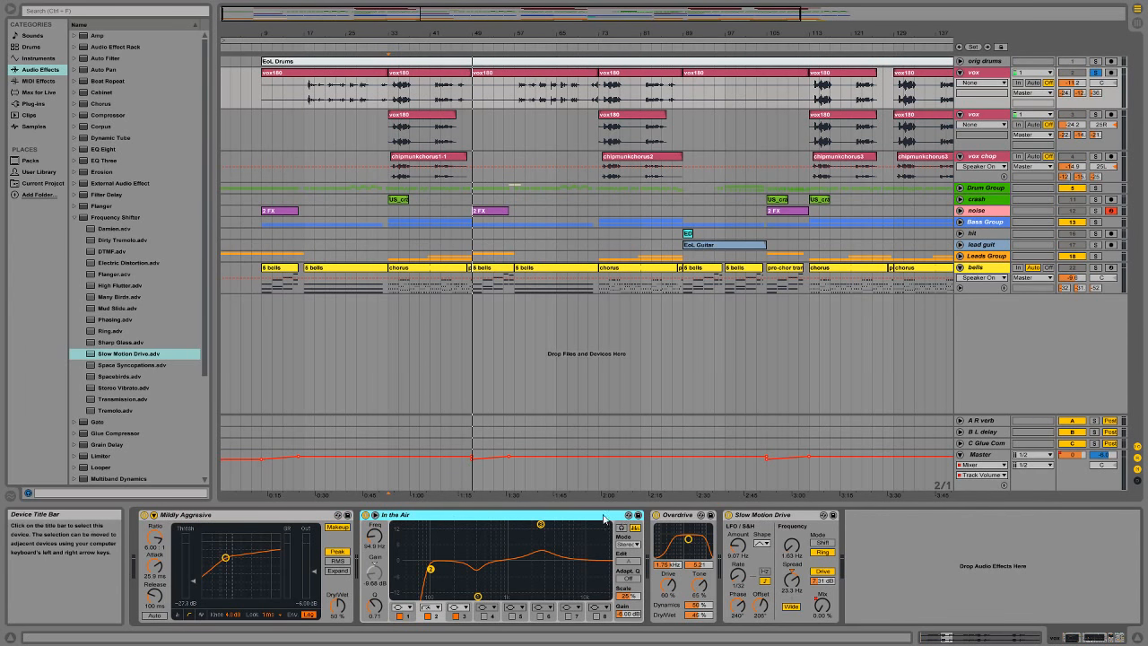
pyautogui.moveTo(416, 522)
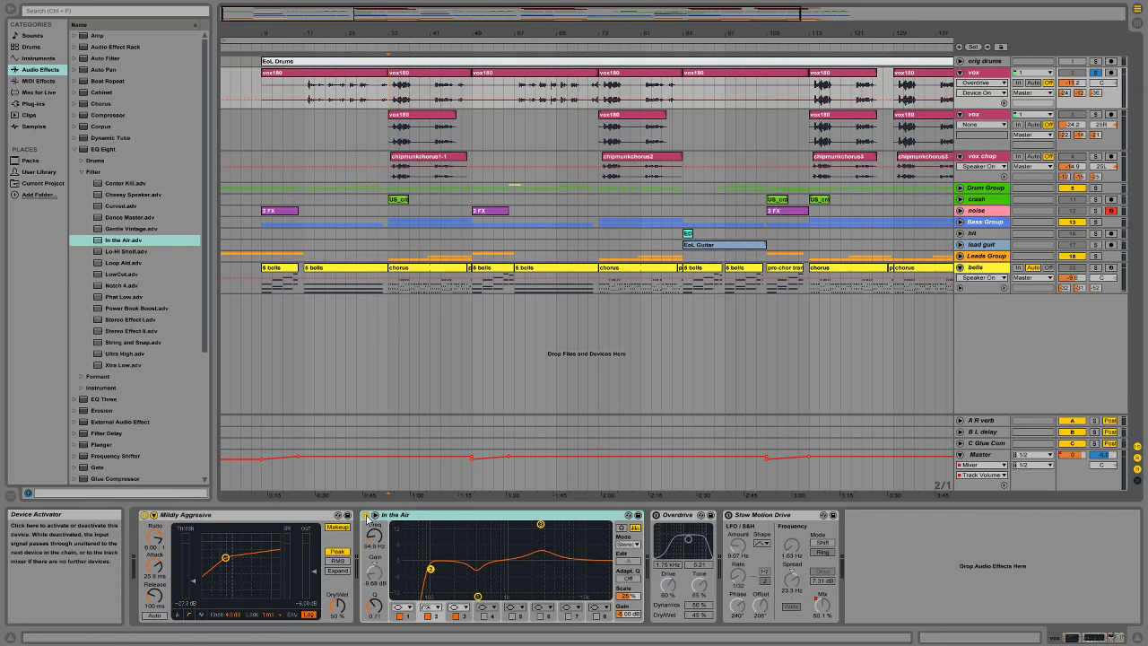
# Highlight the In the Air EQ filter preset and play the song to hear the vocals
pyautogui.click(365, 515)
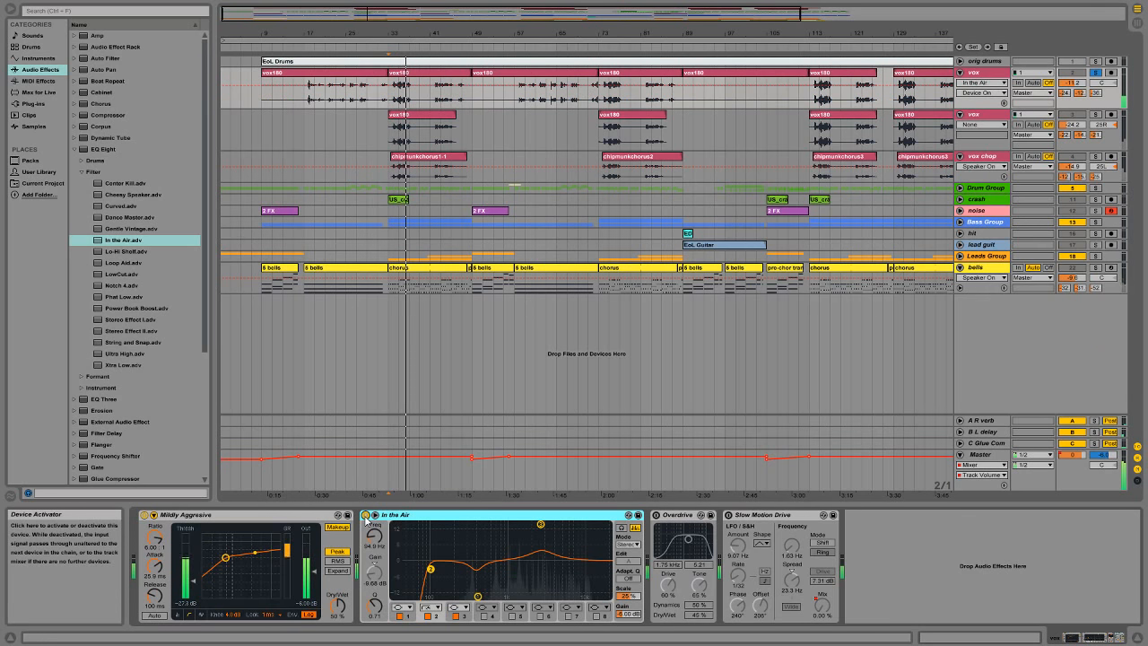
pyautogui.click(403, 287)
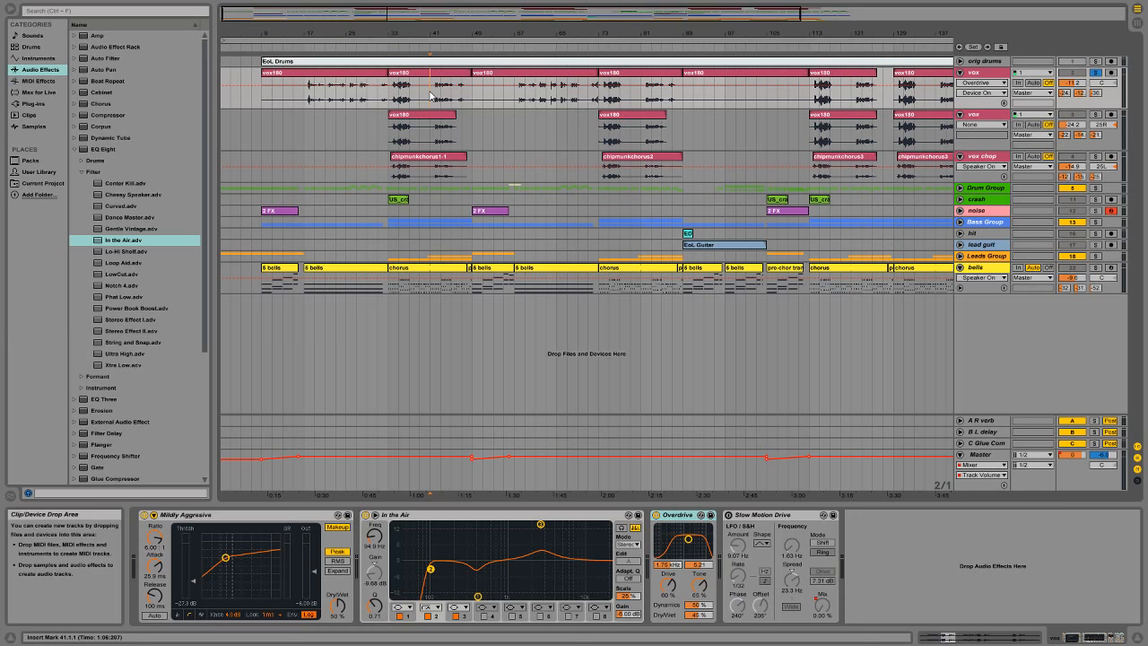
pyautogui.moveTo(628, 137)
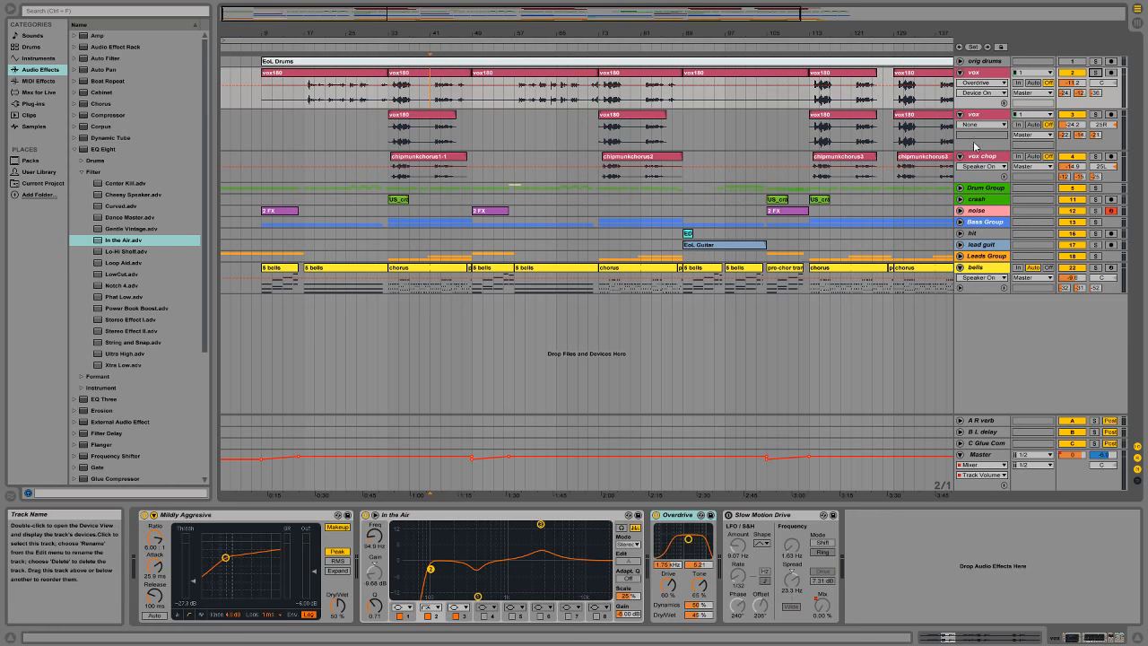
# Select the vox track to show its Windy Aggressive, In the Air, Overdrive and Slow Motion Drive chain
pyautogui.click(982, 154)
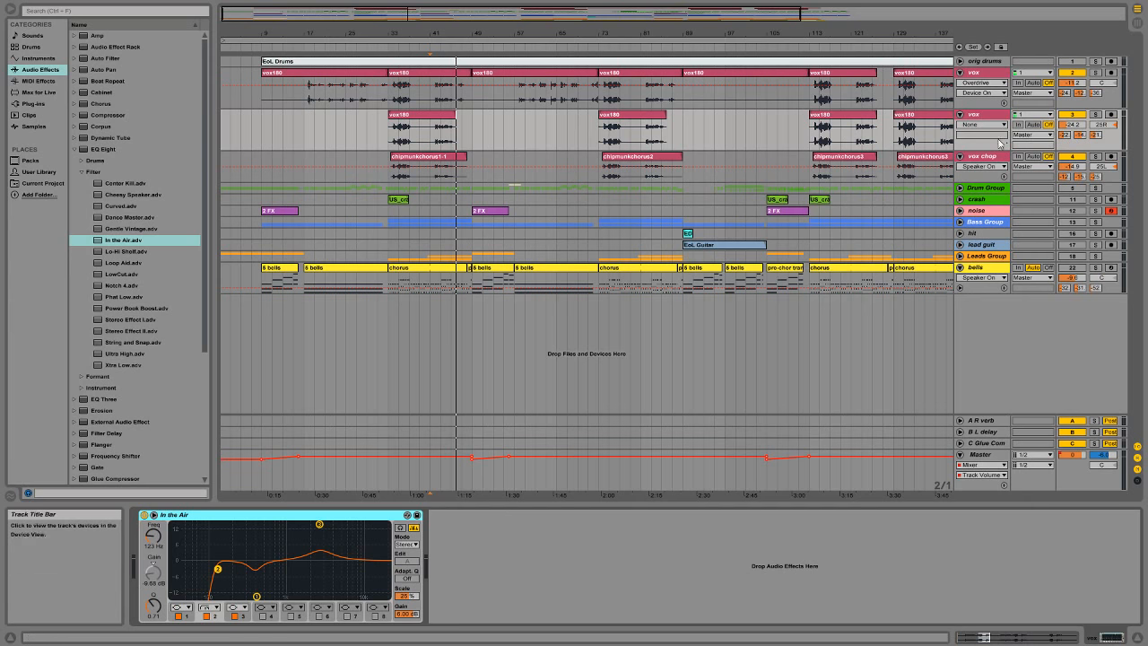
pyautogui.moveTo(990, 75)
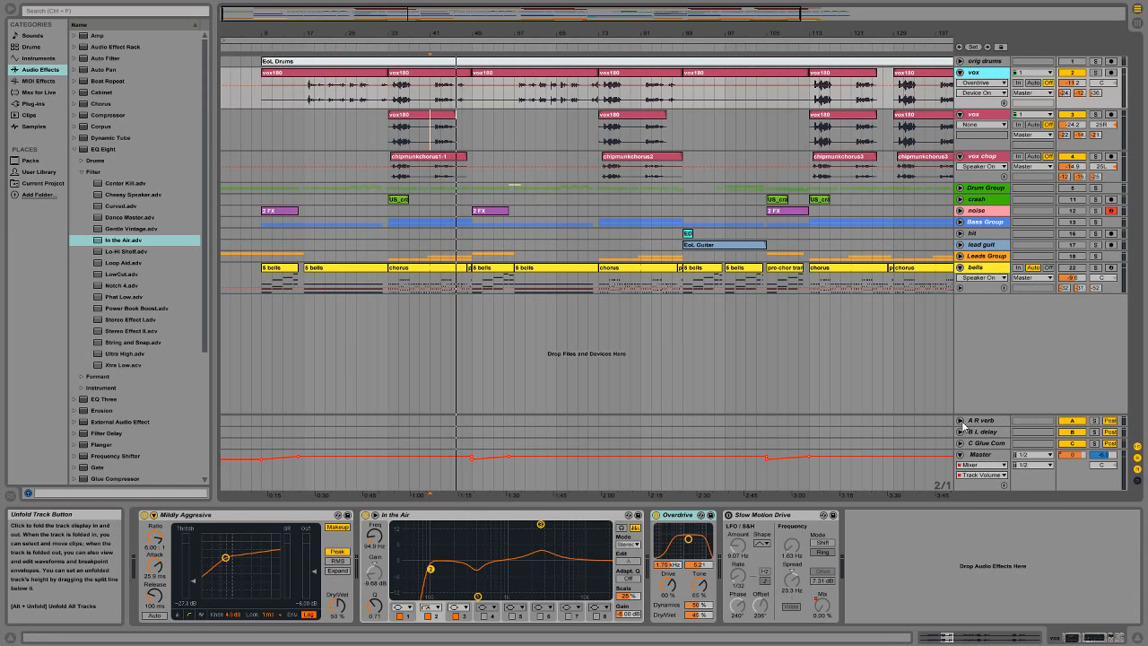
# Increase the height of the A reverb and B delay return tracks
pyautogui.click(960, 420)
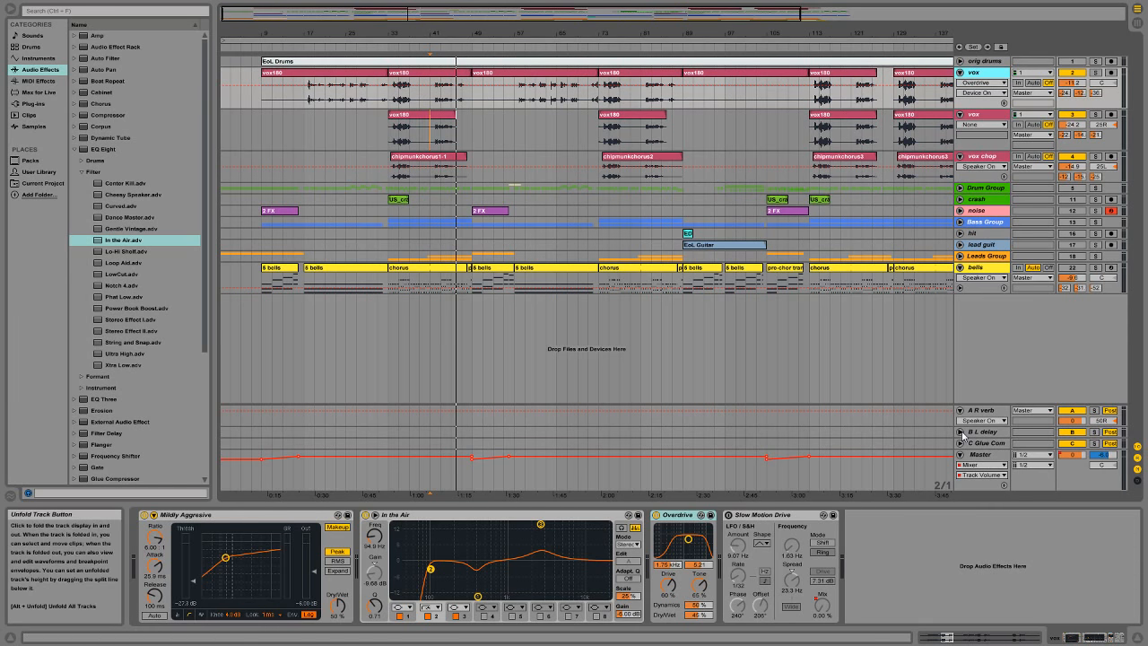
pyautogui.click(961, 432)
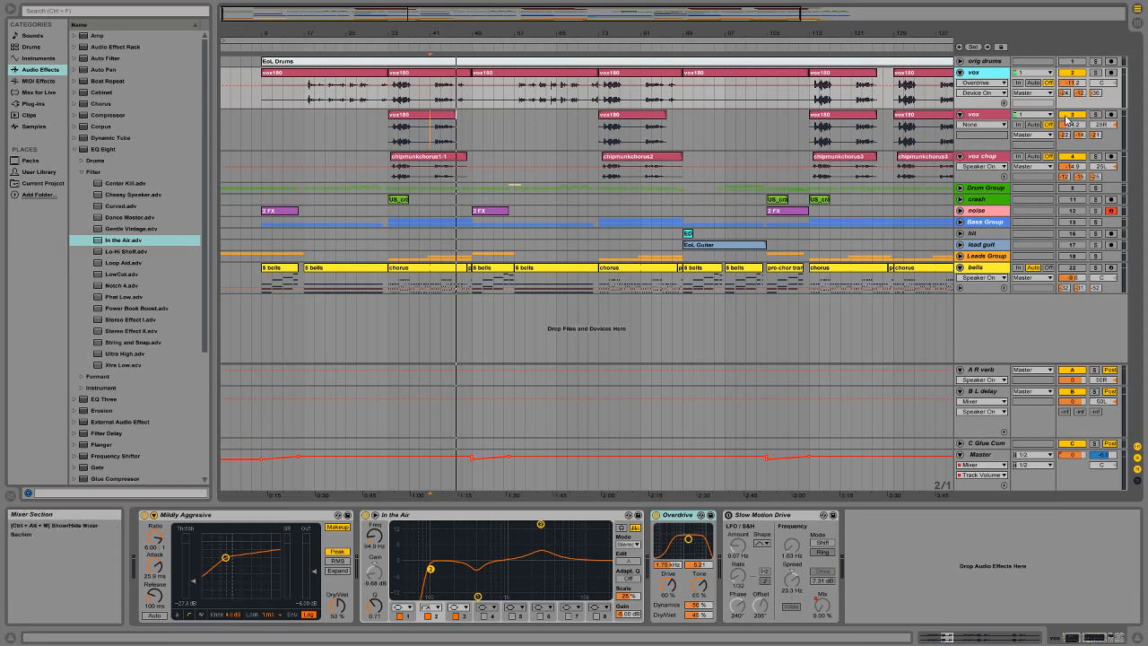
pyautogui.moveTo(1105, 402)
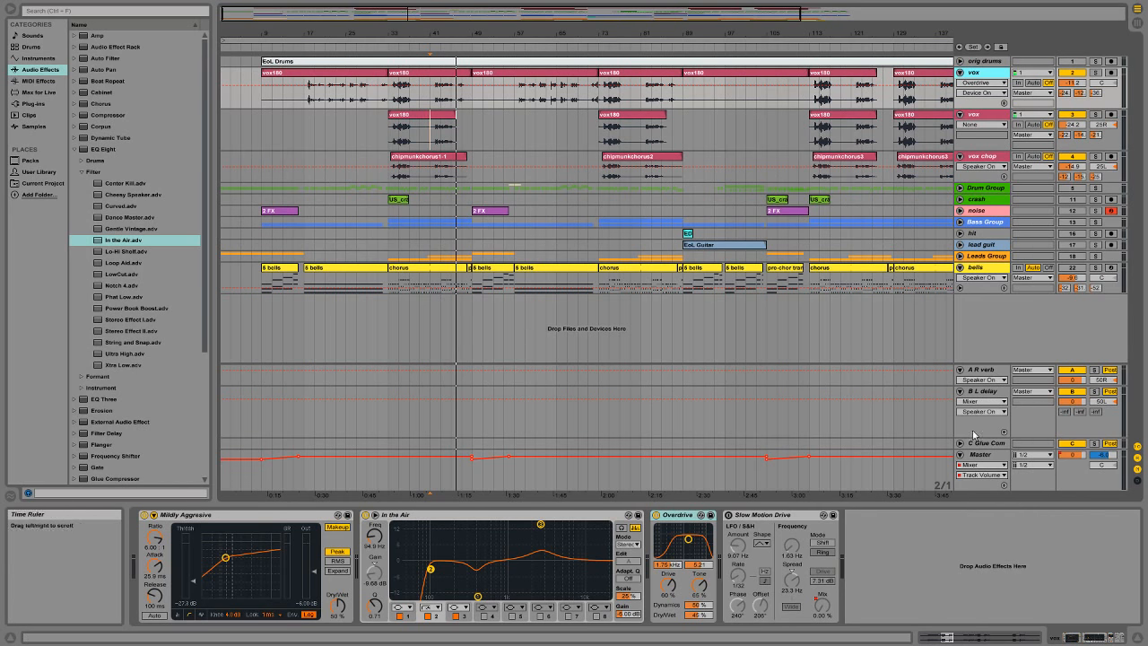
# Select another track header to view its single EQ Eight device
pyautogui.click(457, 158)
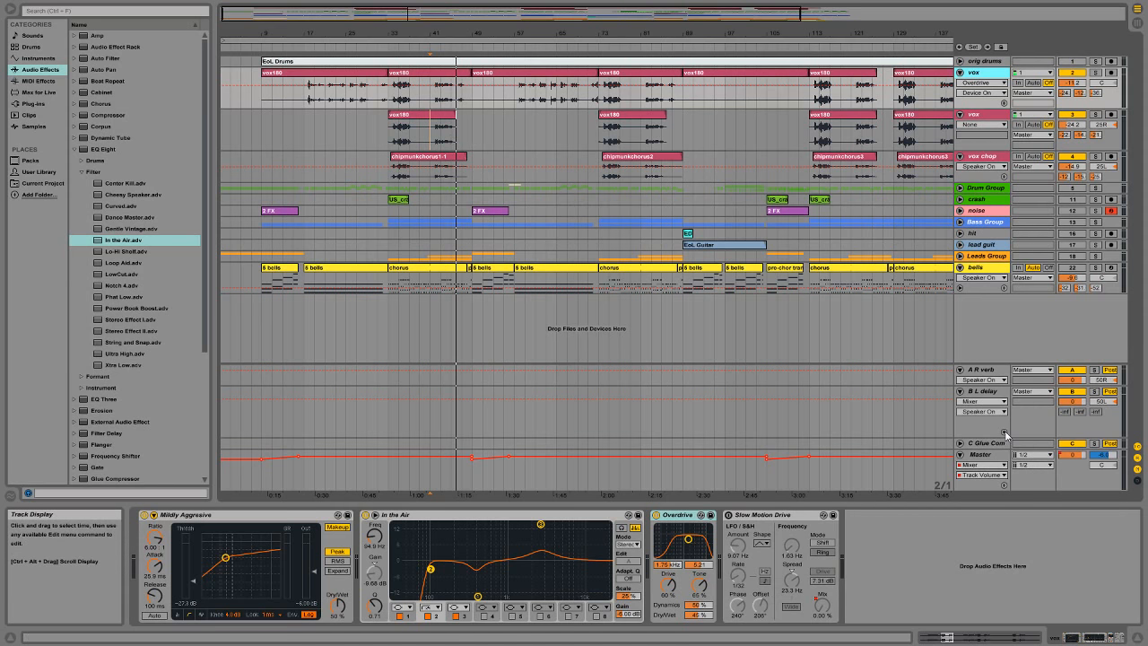
pyautogui.moveTo(993, 455)
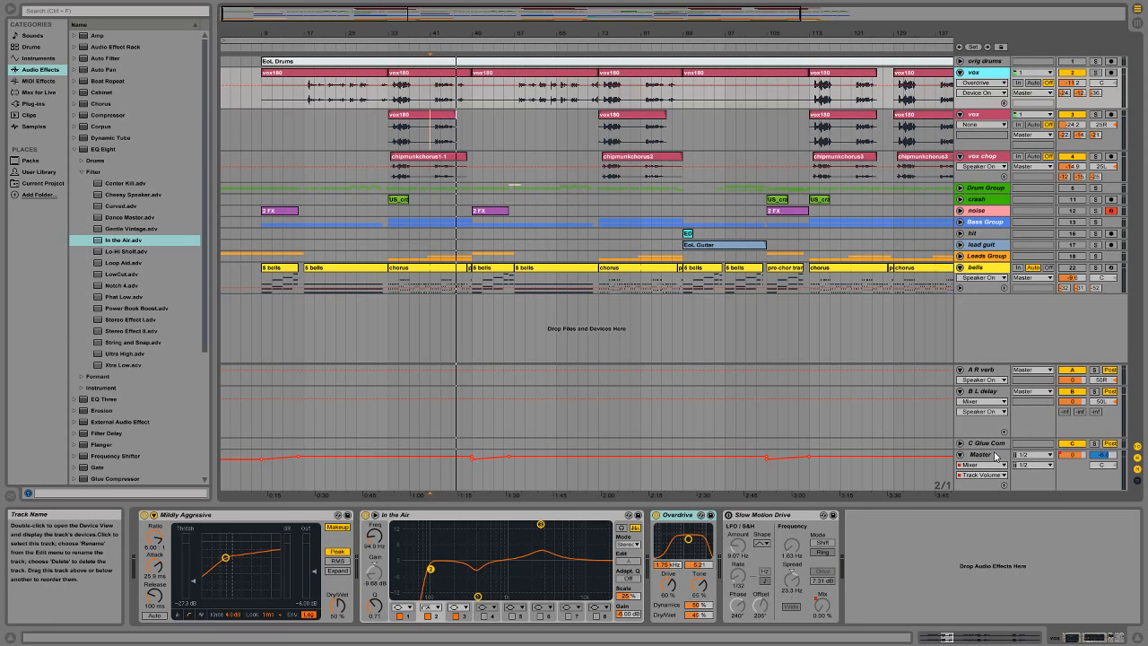
pyautogui.moveTo(1067, 350)
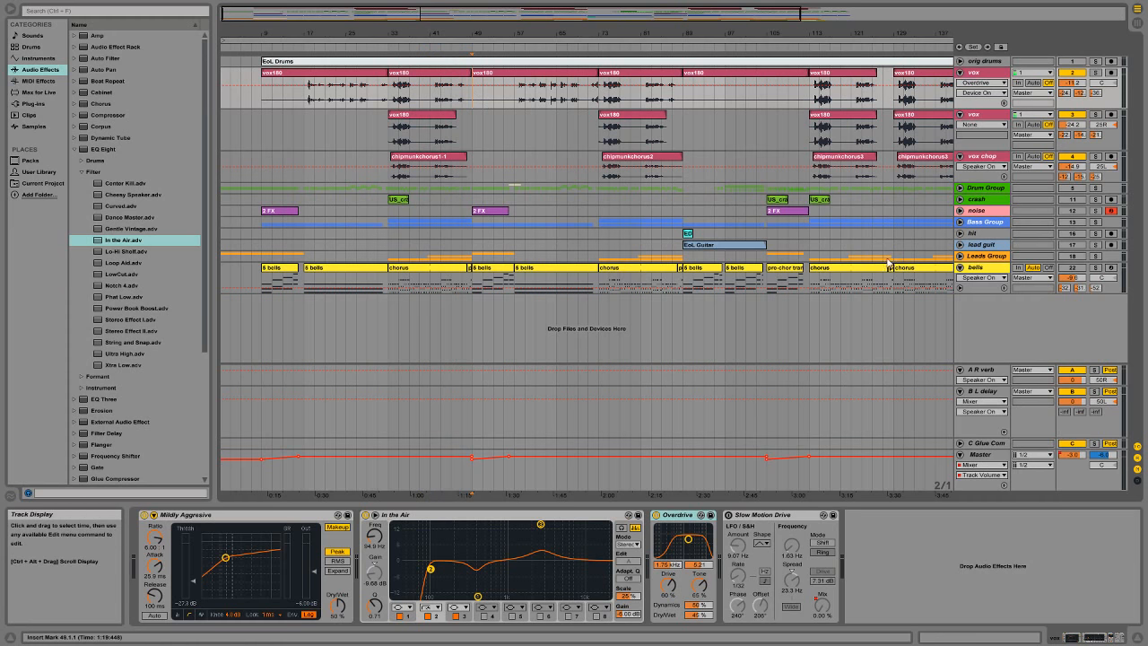
pyautogui.click(983, 195)
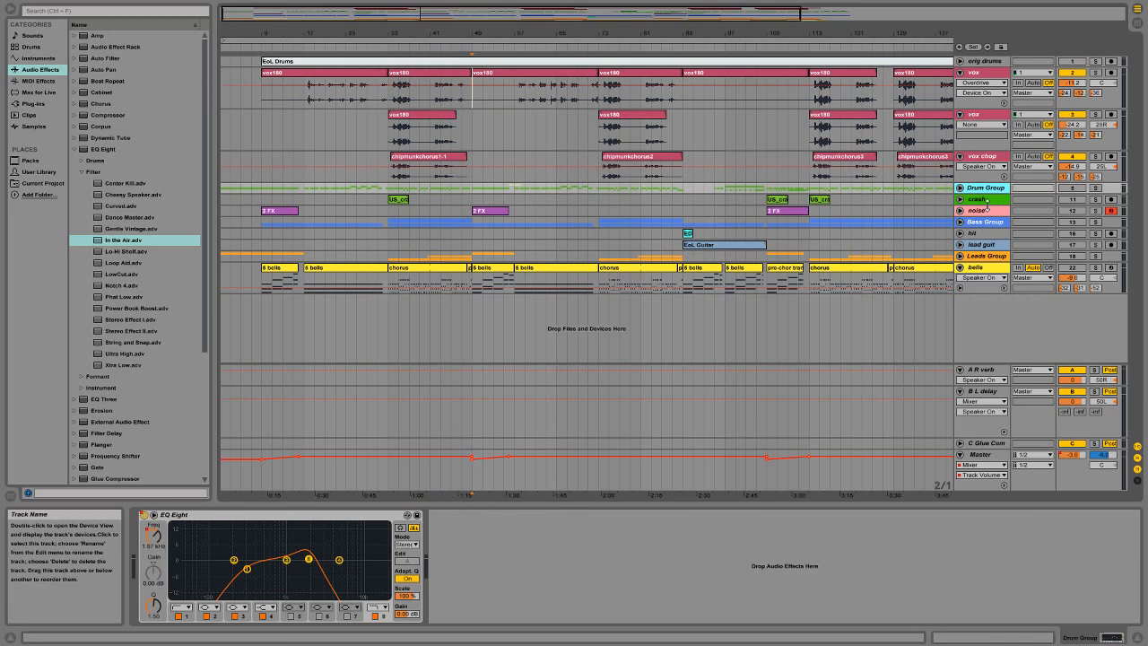
# Return to the vox track's compressor, EQ, Overdrive and Slow Motion Drive chain
pyautogui.click(983, 267)
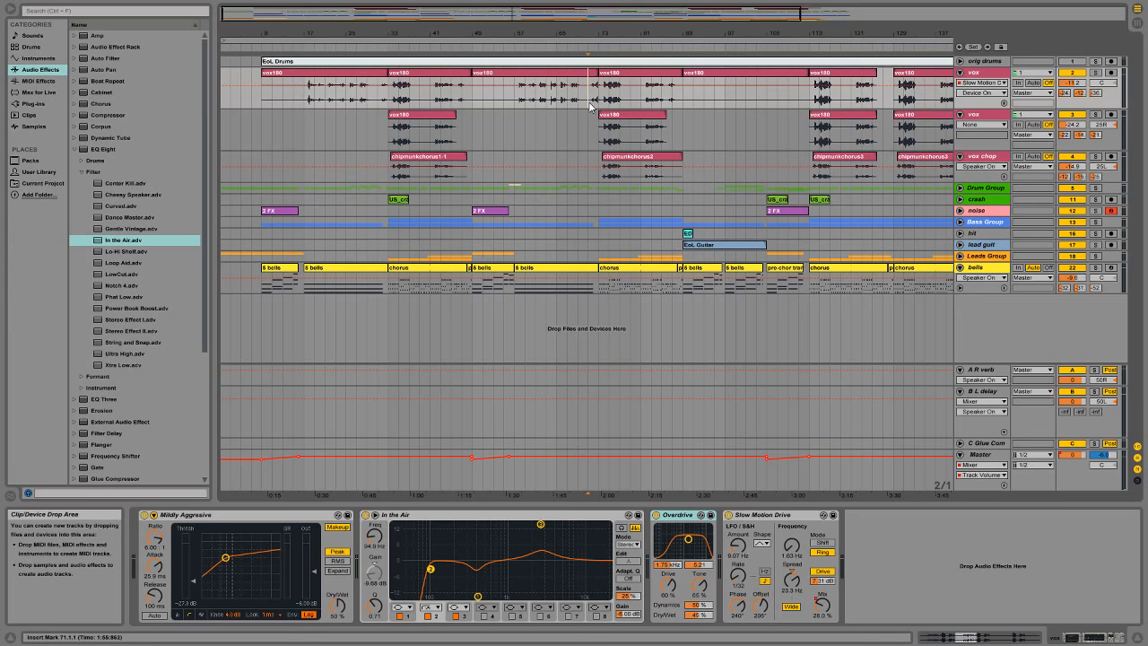
# Zoom the Arrangement View in on the section where the vox clip starts
pyautogui.click(768, 513)
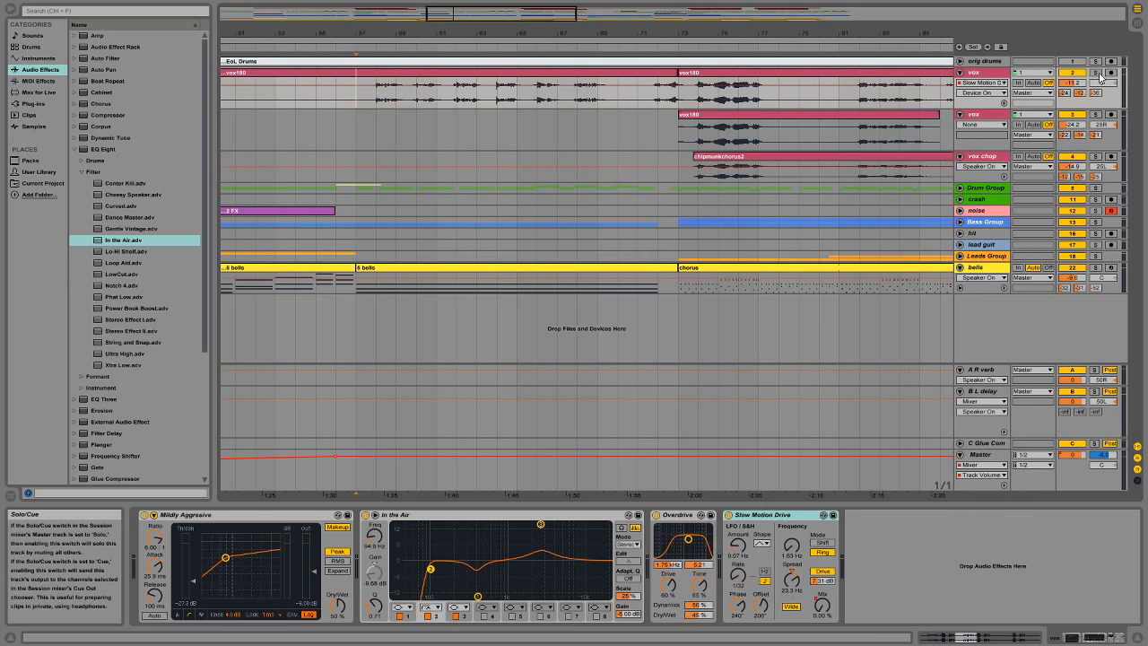
pyautogui.click(527, 99)
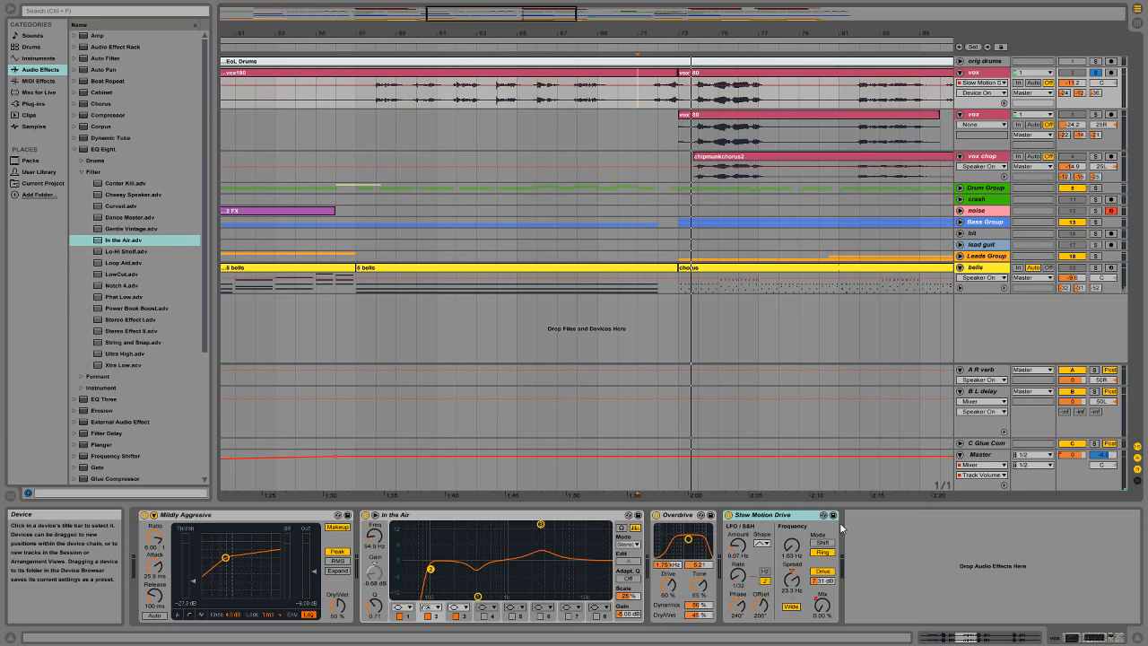
pyautogui.moveTo(843, 520)
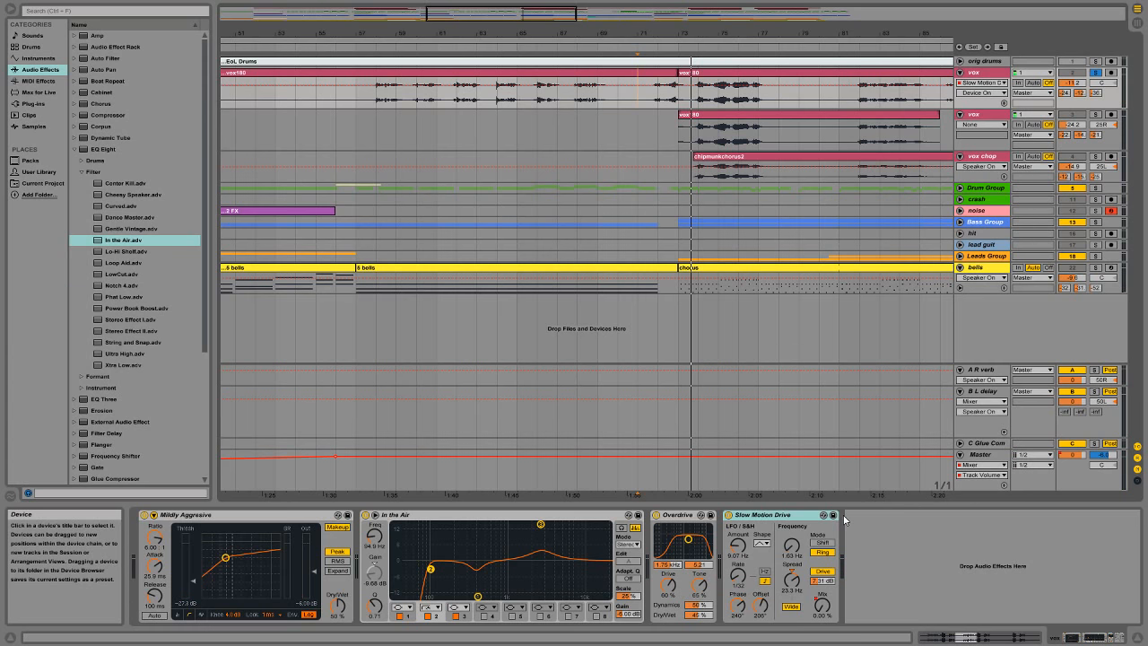